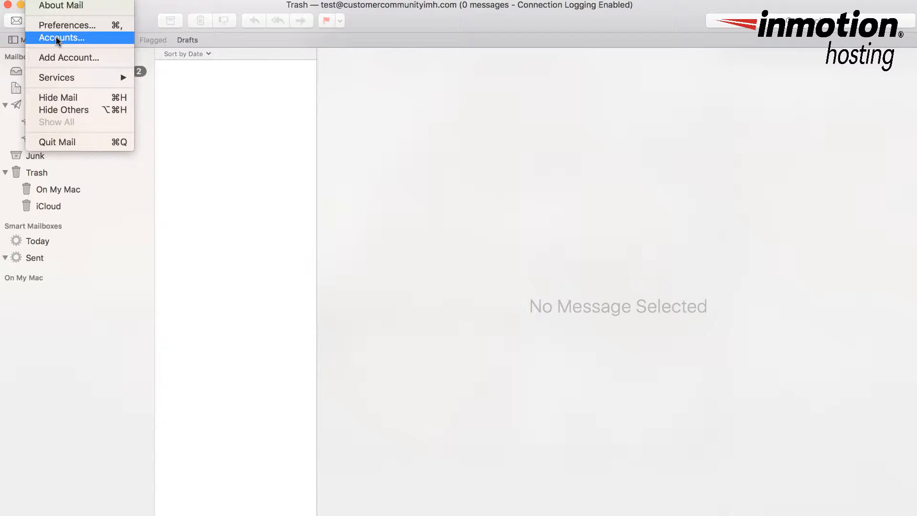
- Open Internet Accounts settings and scroll the provider list down to the other-accounts option
click(61, 37)
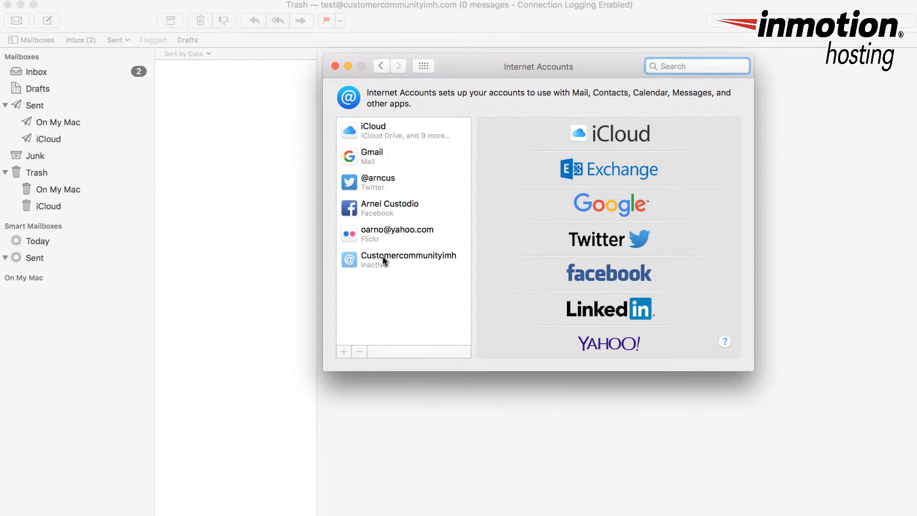
mouse_move(373, 164)
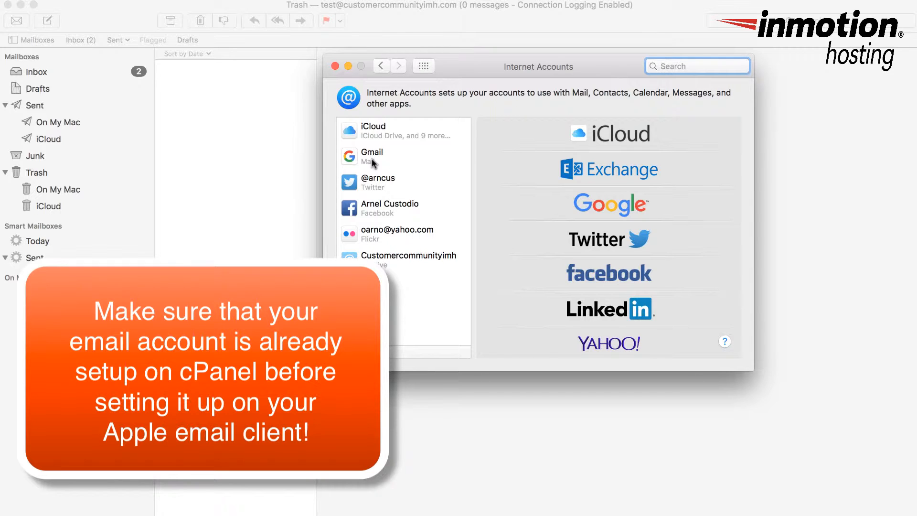
scroll(down, 3)
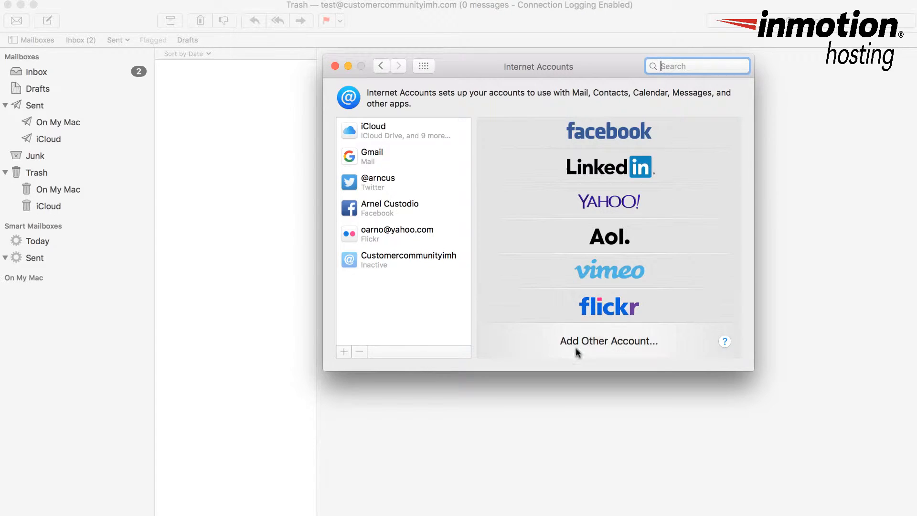
mouse_move(599, 345)
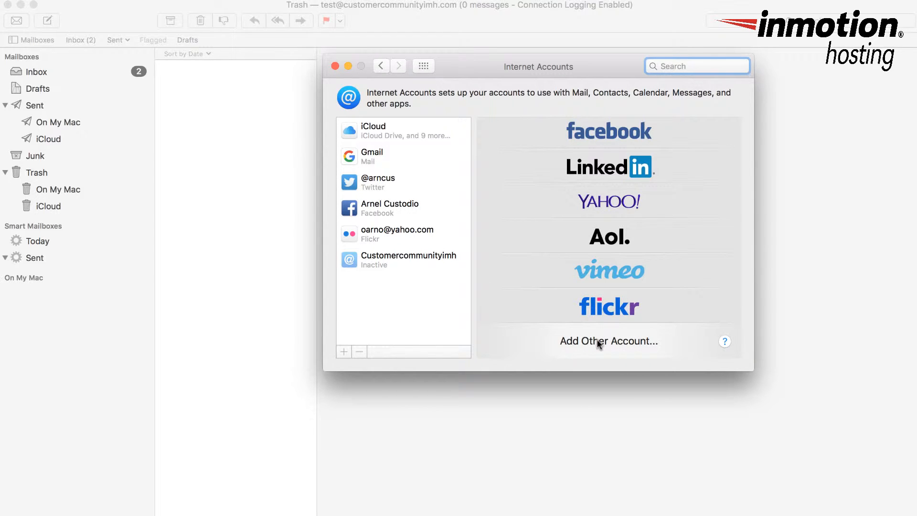
click(608, 341)
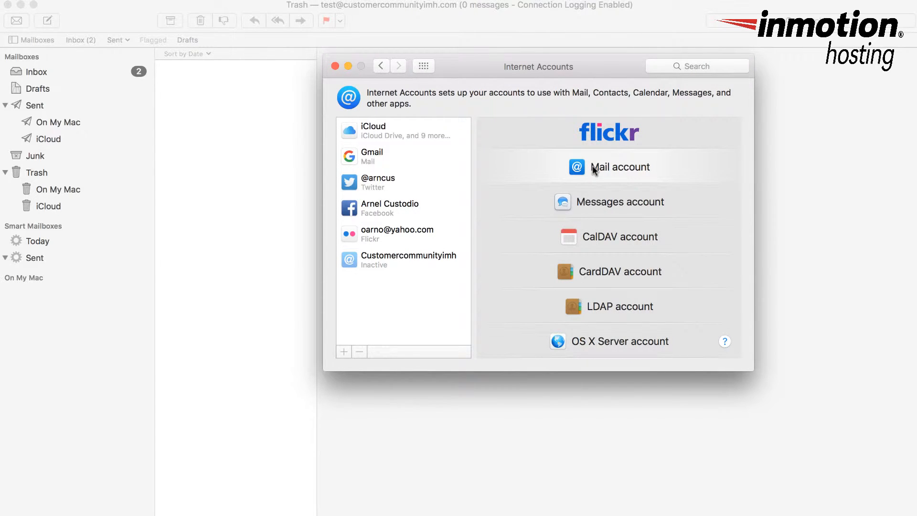
click(621, 166)
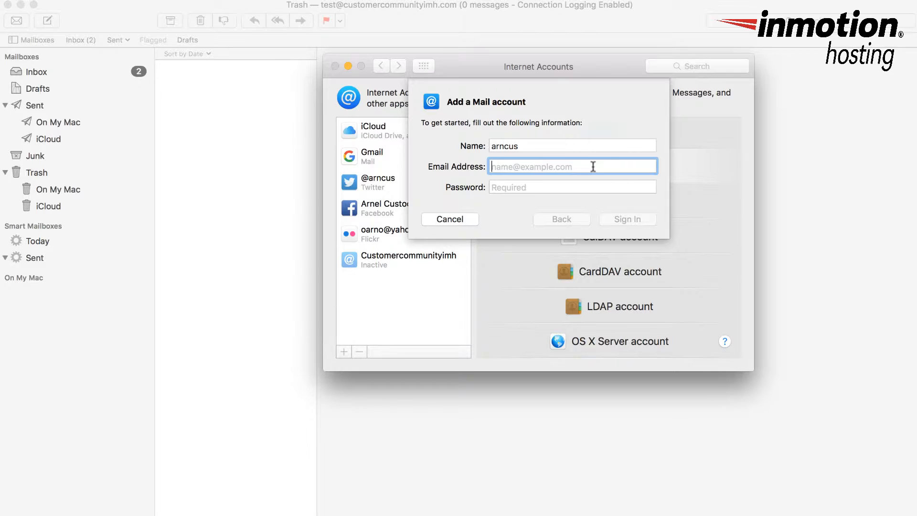
click(572, 146)
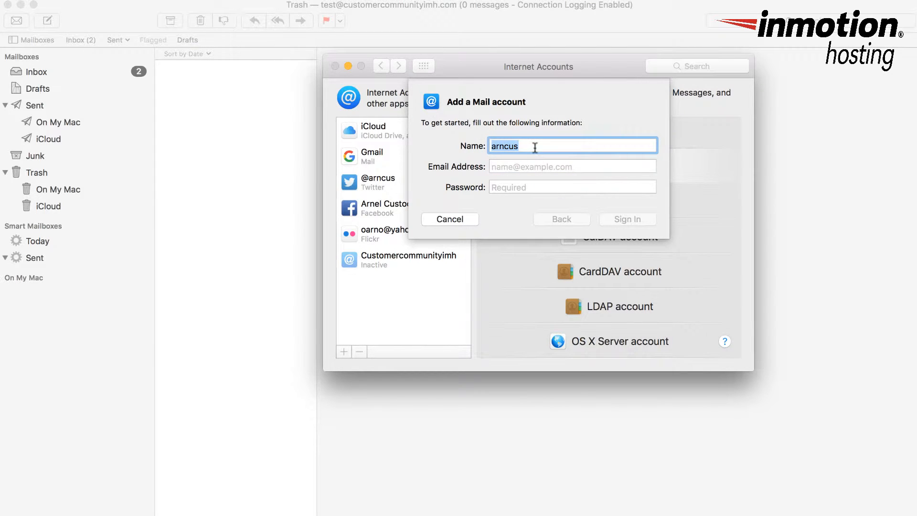
text(test)
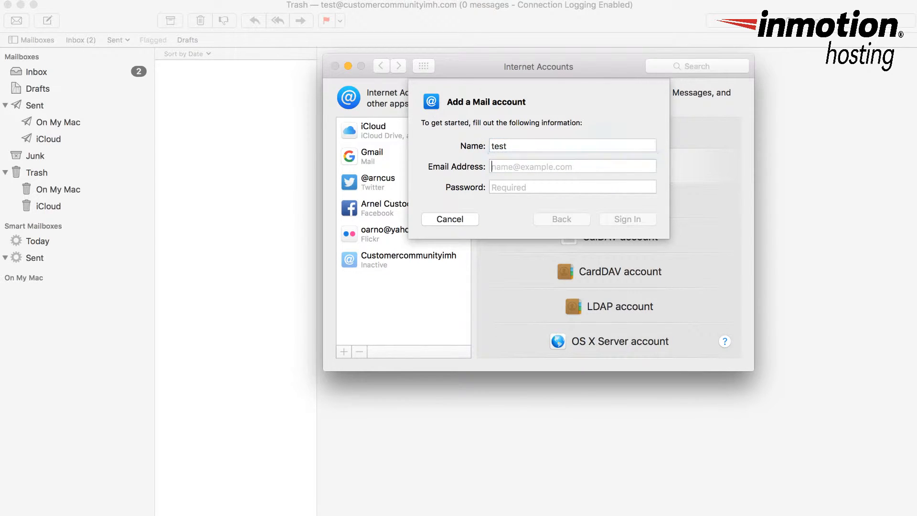
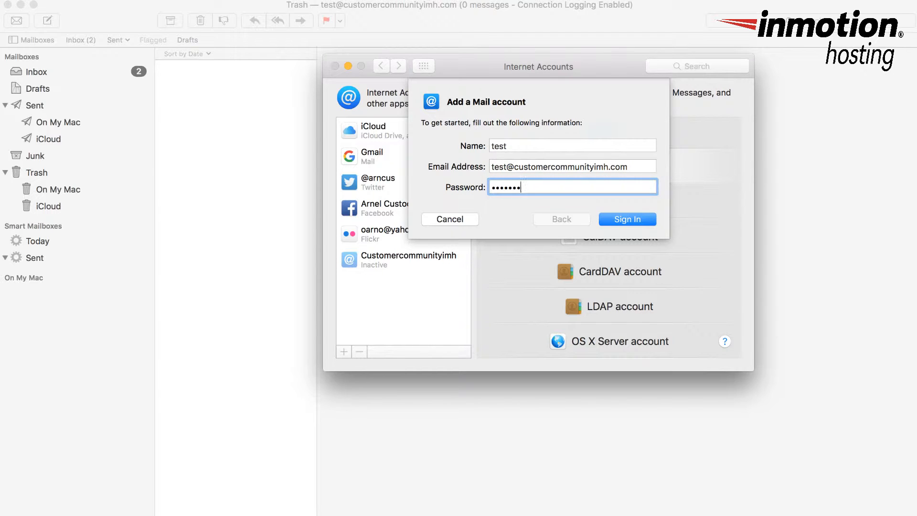
click(627, 218)
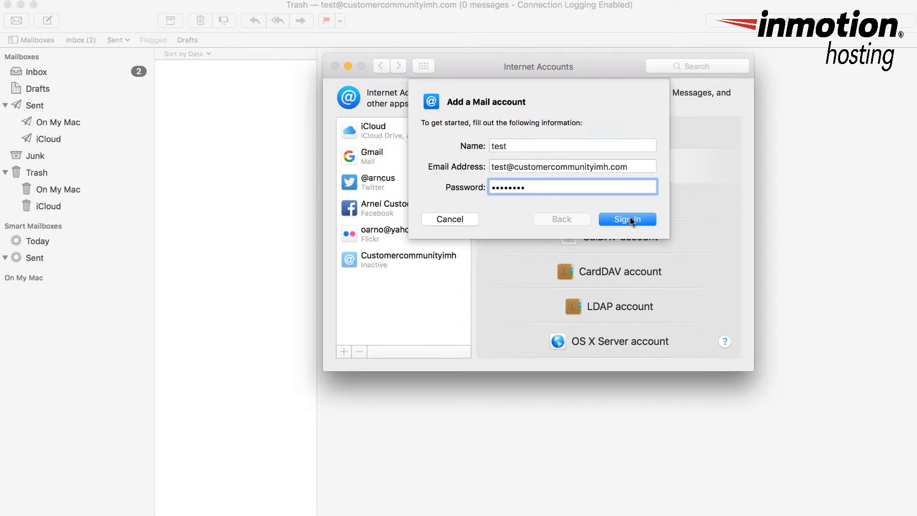
click(627, 218)
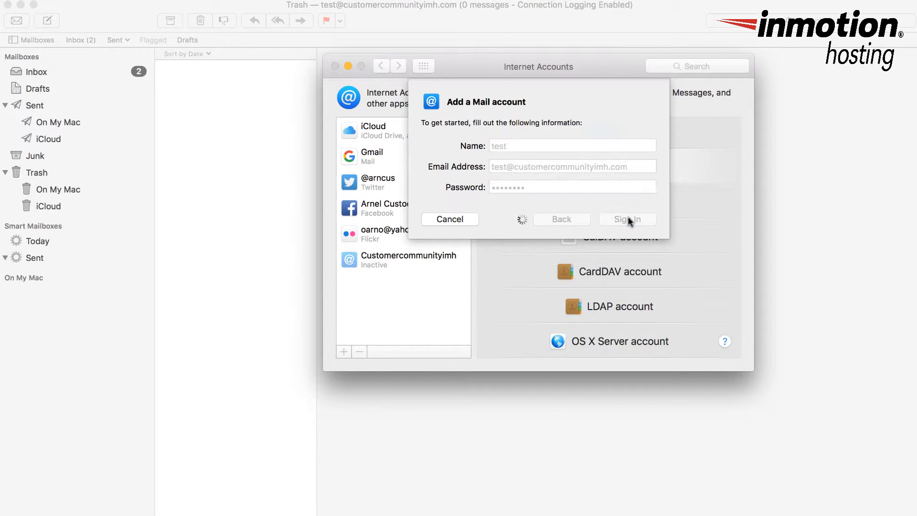
click(627, 218)
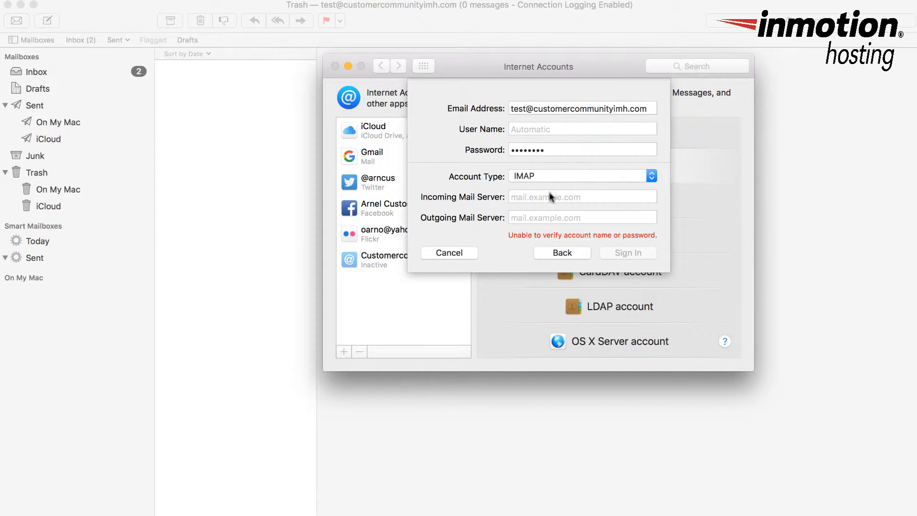
click(581, 128)
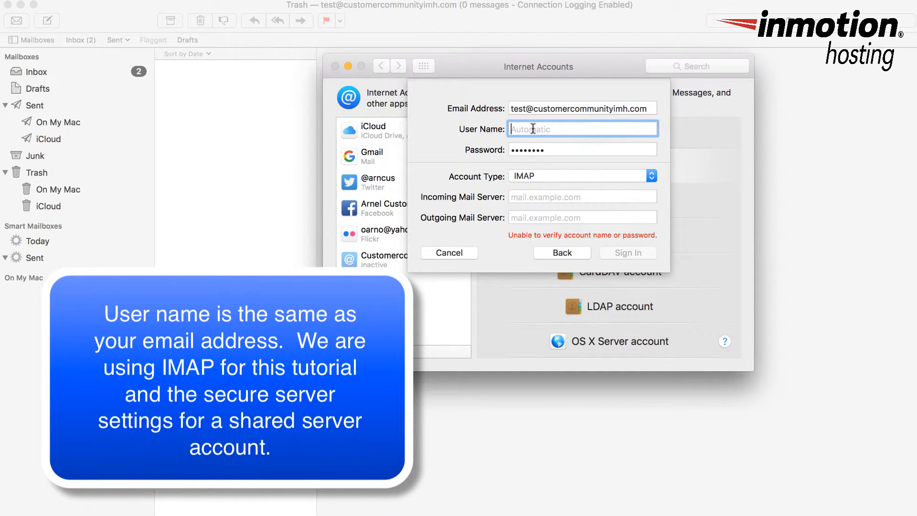
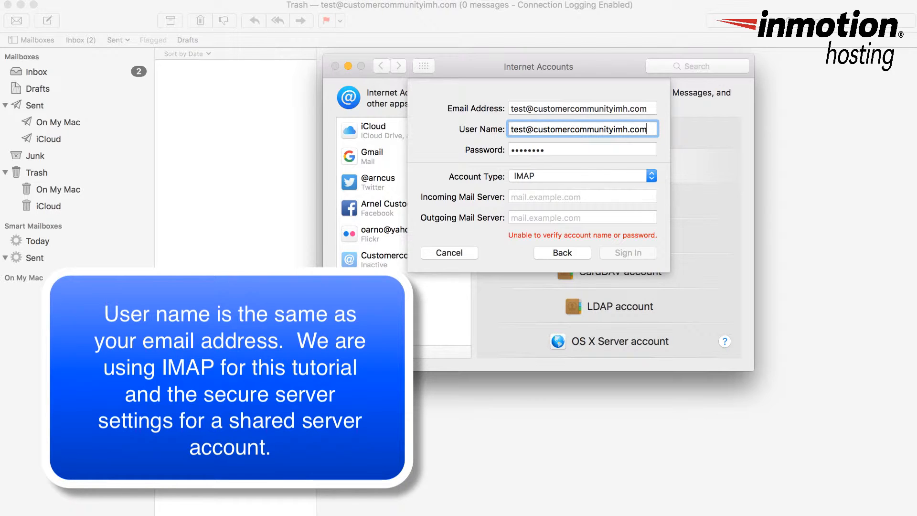
click(582, 149)
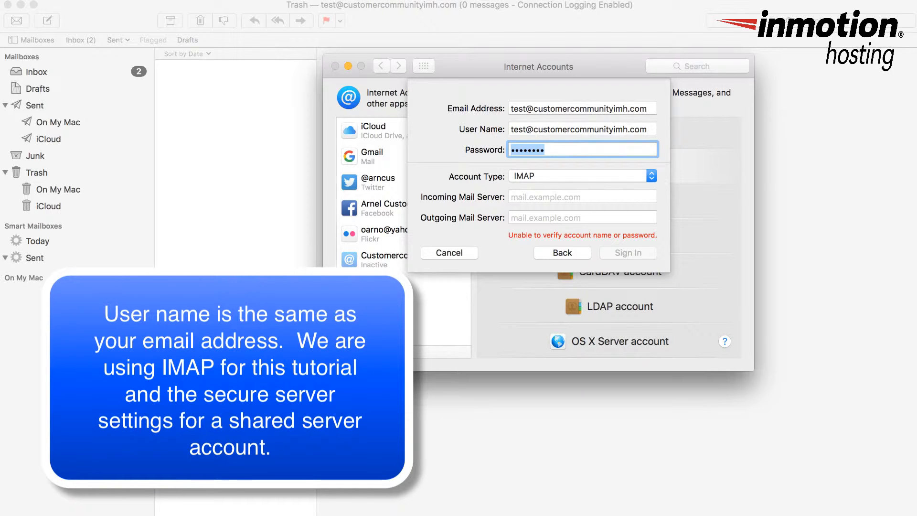
mouse_move(519, 170)
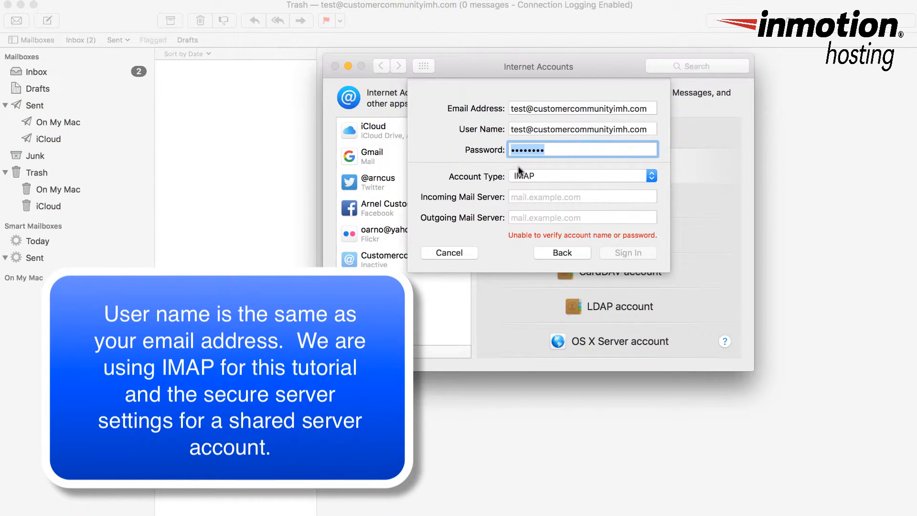
- Set the incoming mail server to secure147.inmotionhosting.com and sign in
click(581, 196)
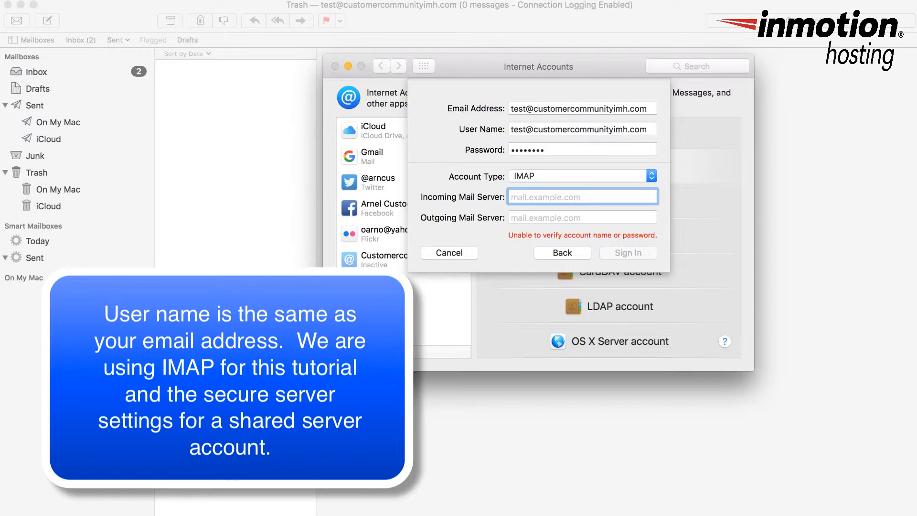
text(secure147.)
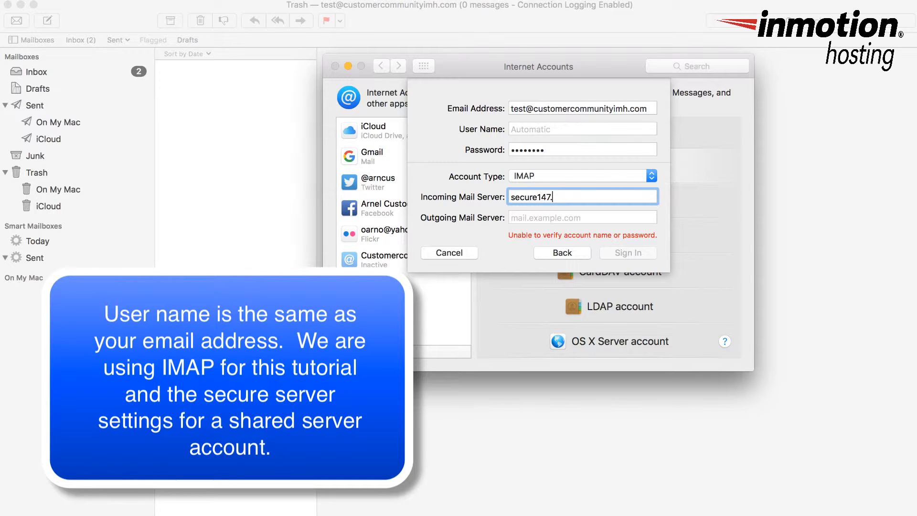
text(inmotionhosting.co)
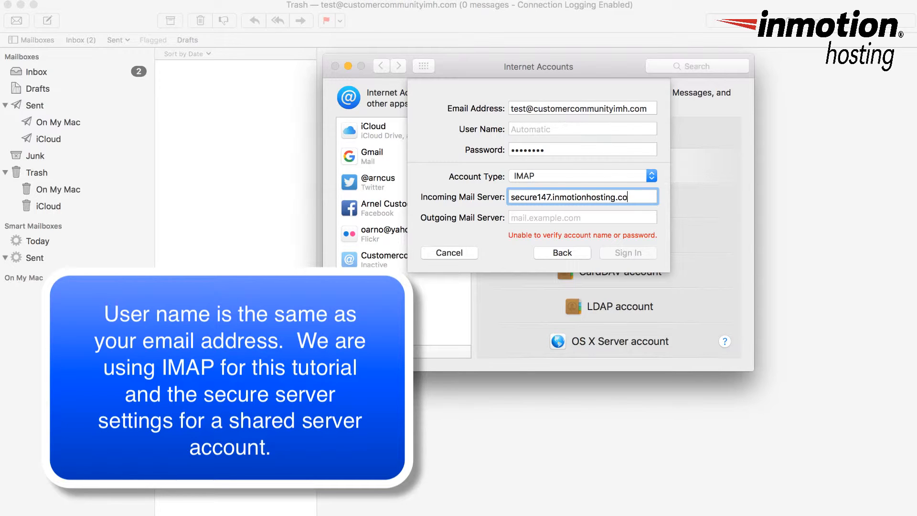
text(secure)
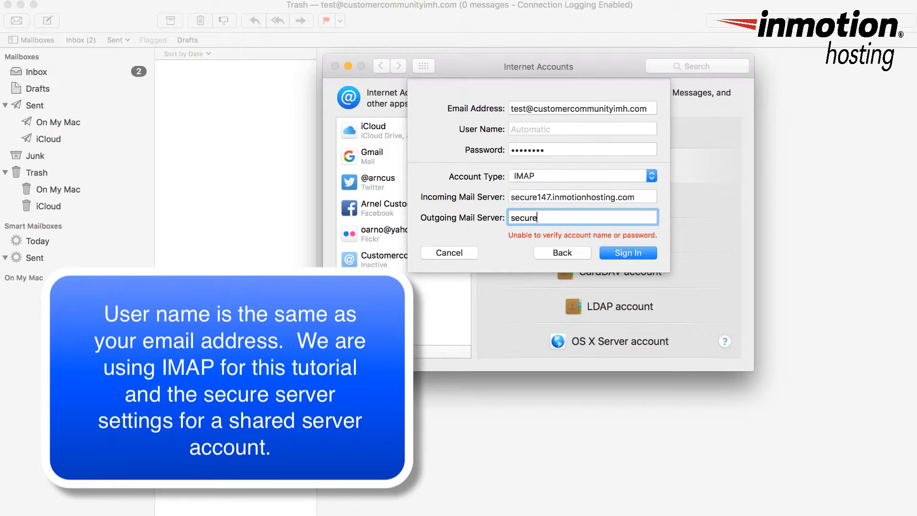
text(147.inmotion)
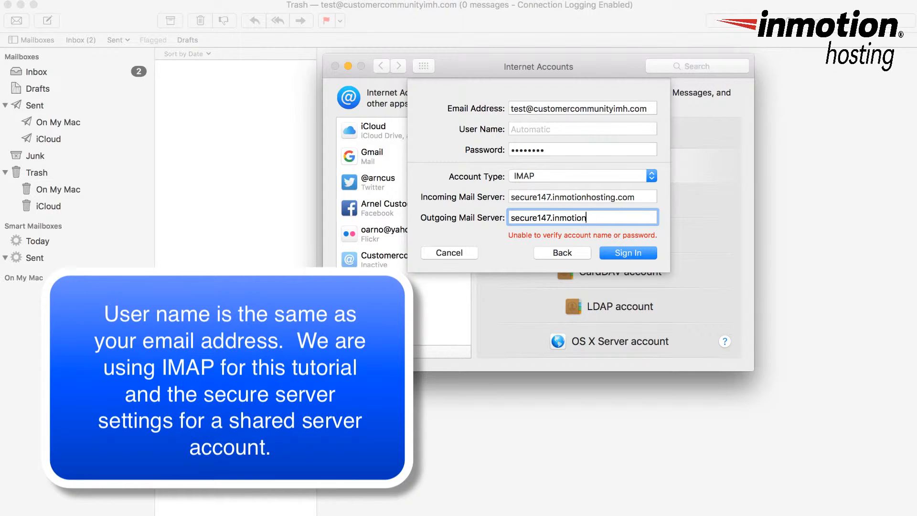
text(hosting)
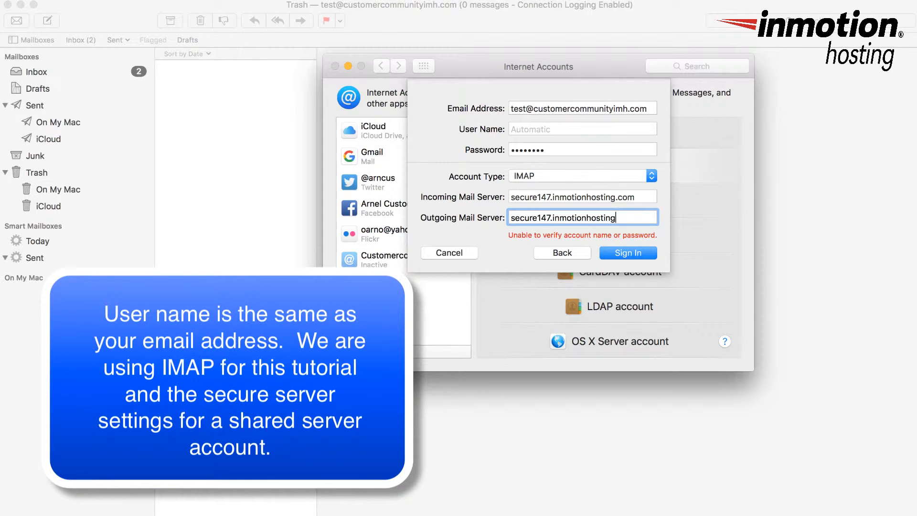
text(.com)
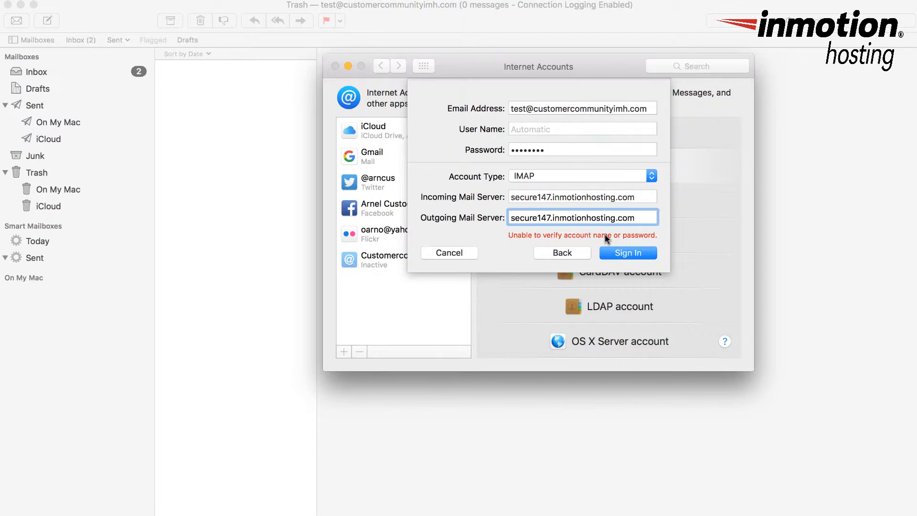
click(627, 252)
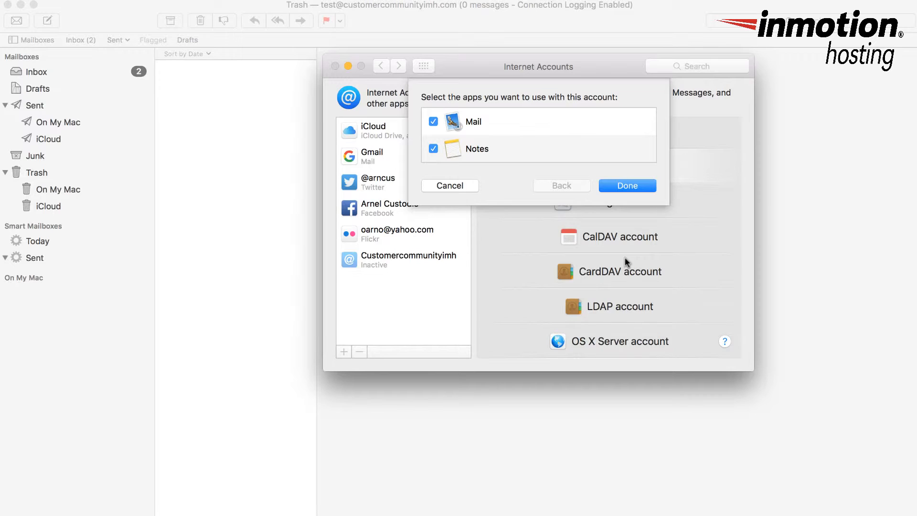
mouse_move(471, 123)
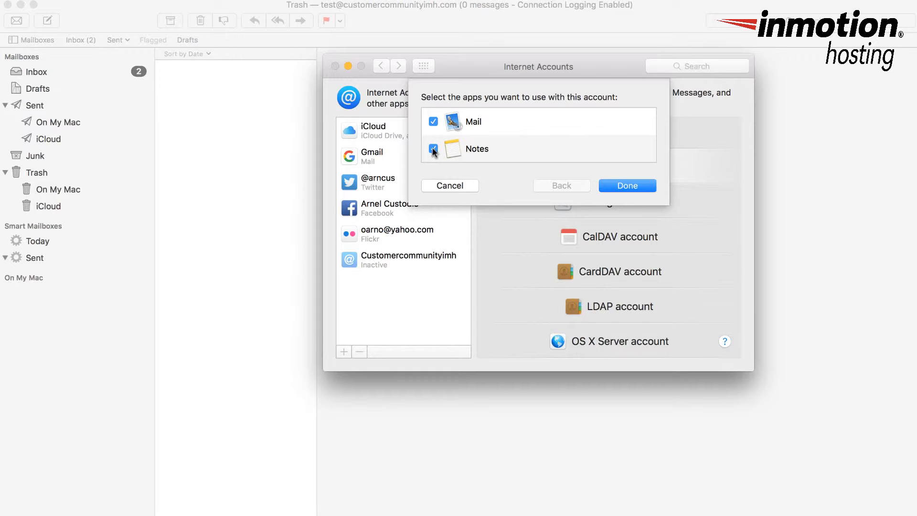
- Uncheck Notes so the account is used for Mail only, and finish
click(433, 148)
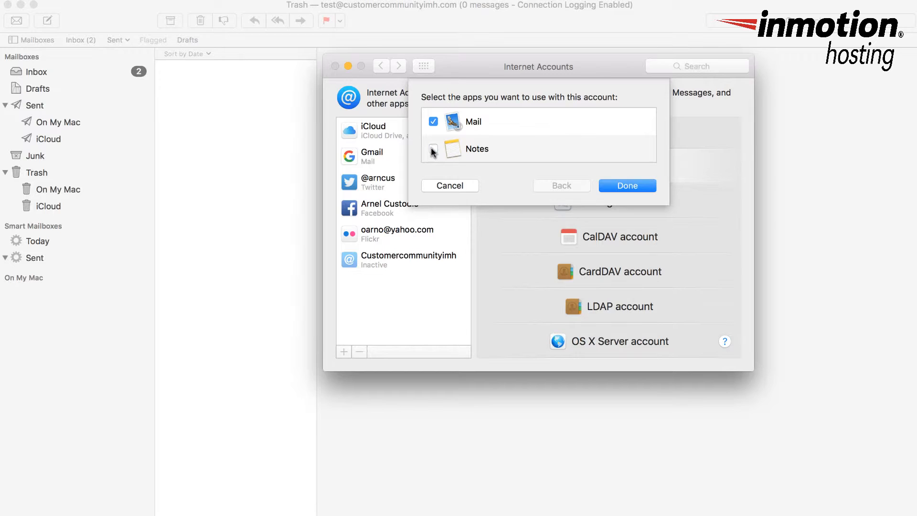
click(433, 148)
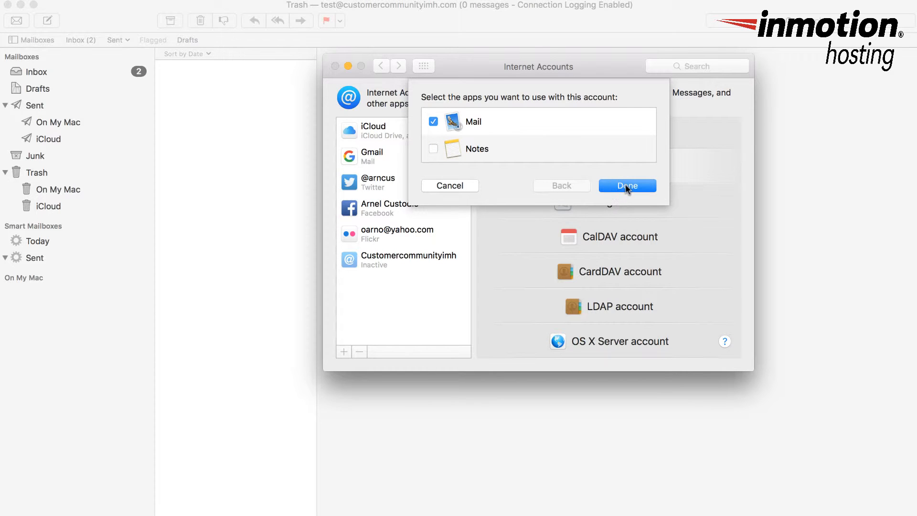
click(627, 185)
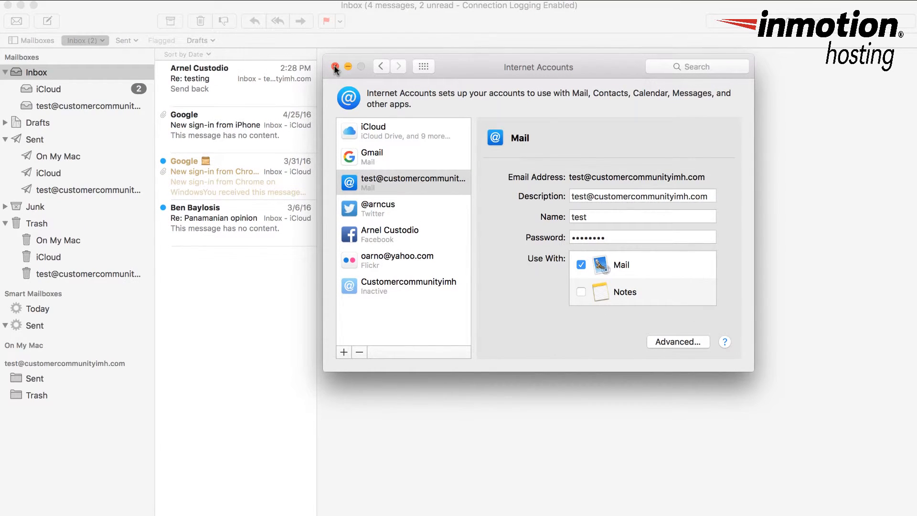
mouse_move(385, 193)
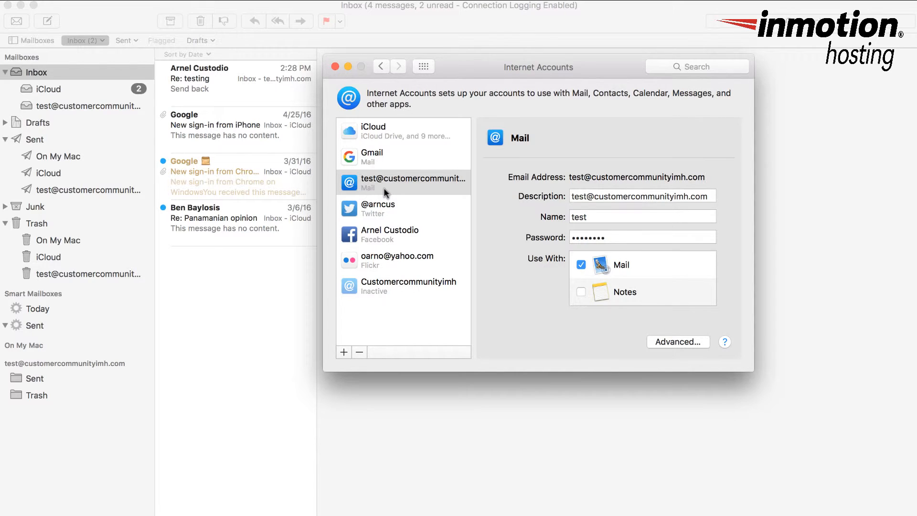
mouse_move(406, 199)
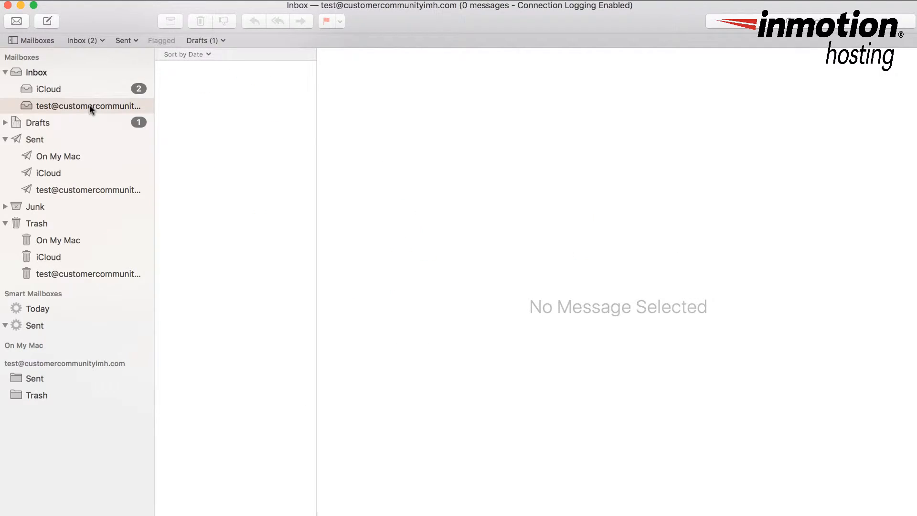
right_click(89, 106)
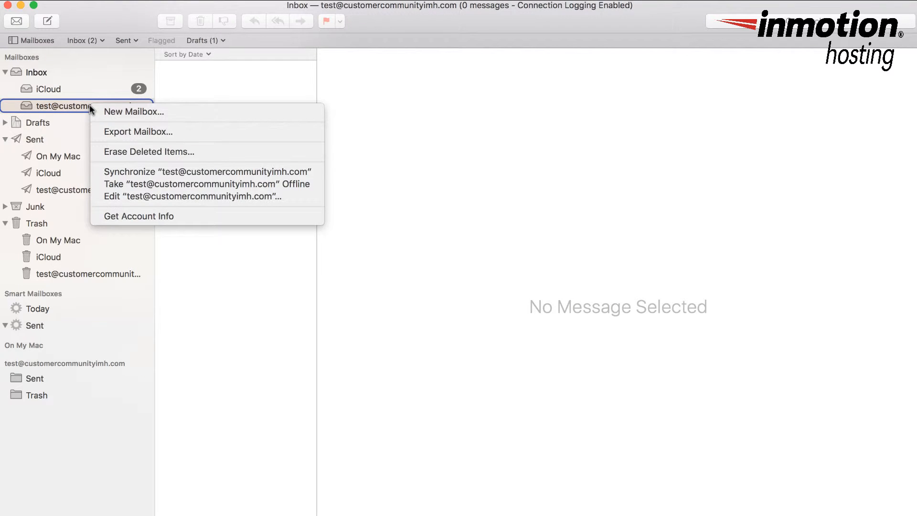
mouse_move(138, 216)
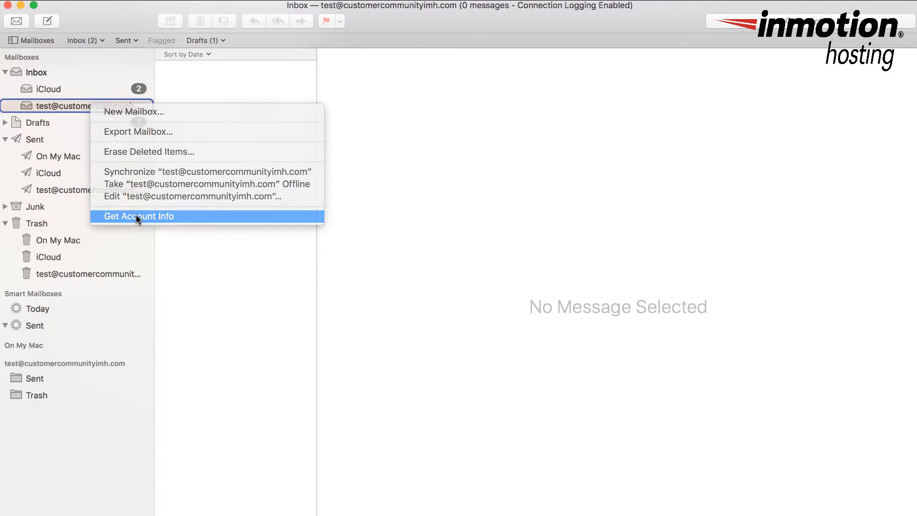
click(138, 216)
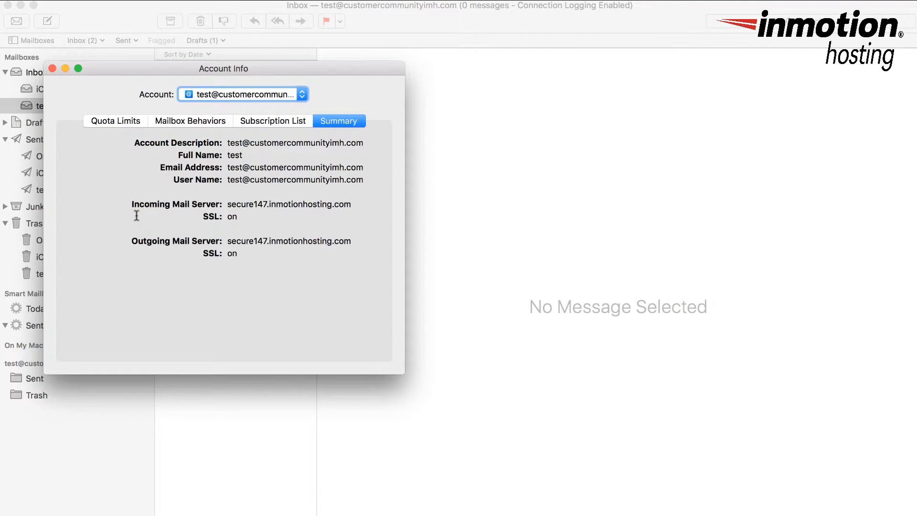
mouse_move(195, 127)
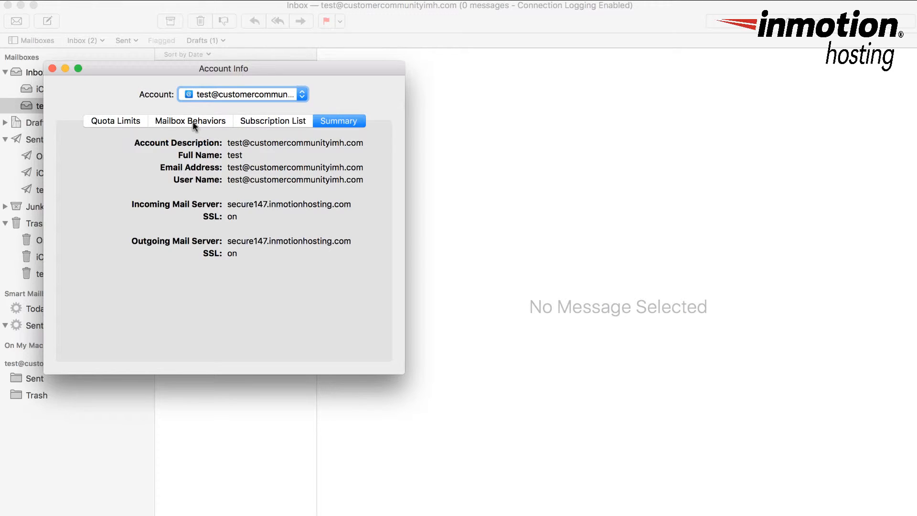
click(272, 121)
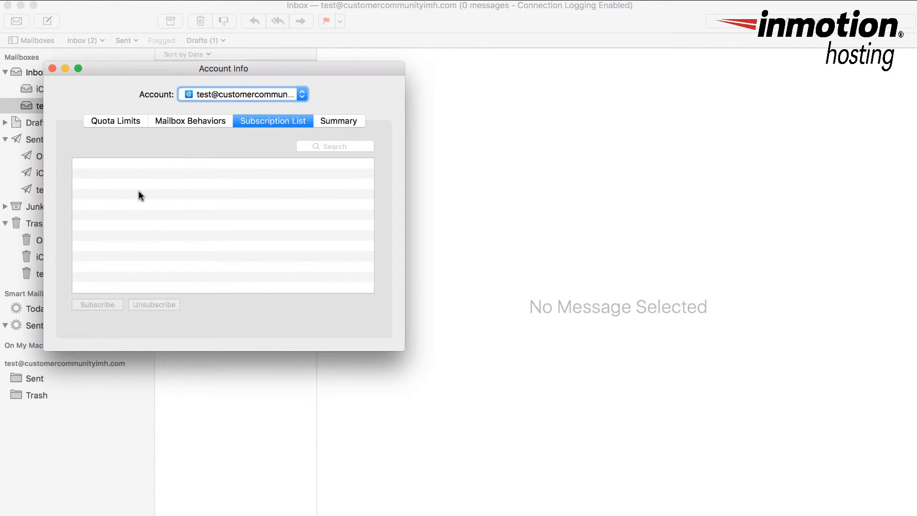
mouse_move(129, 181)
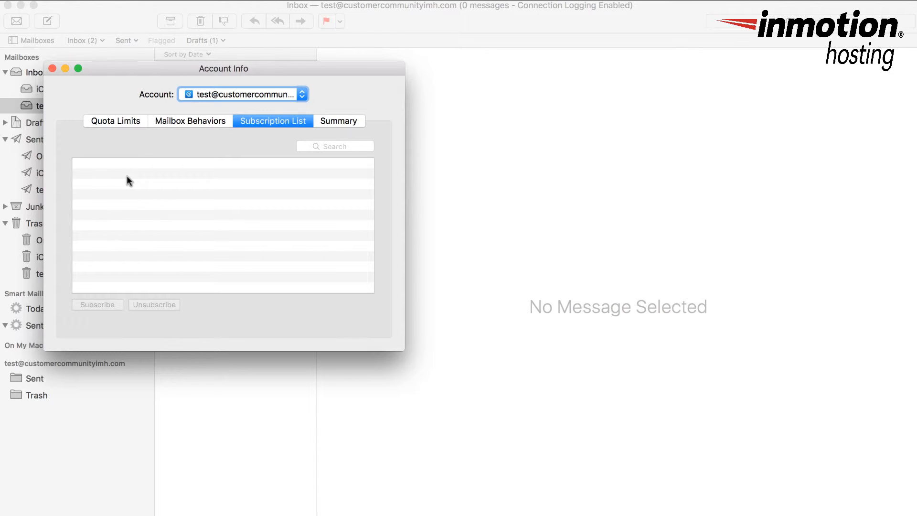
click(18, 5)
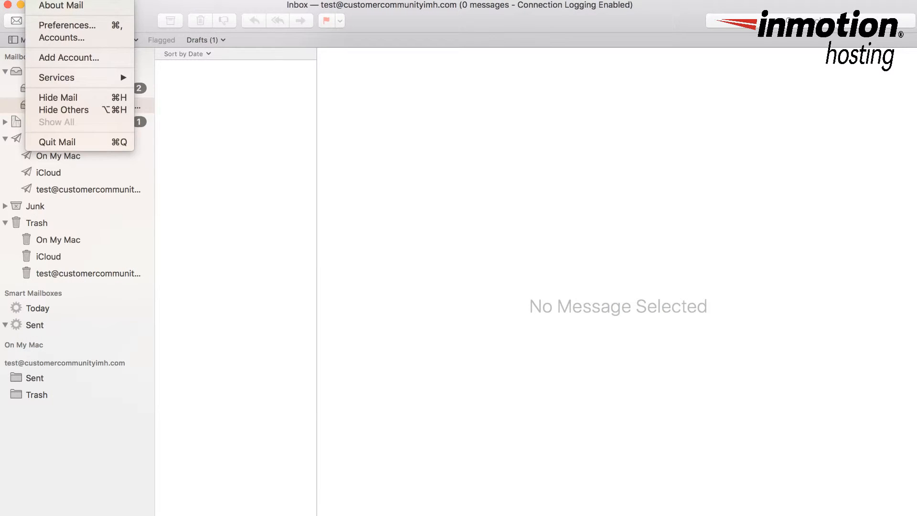
mouse_move(35, 7)
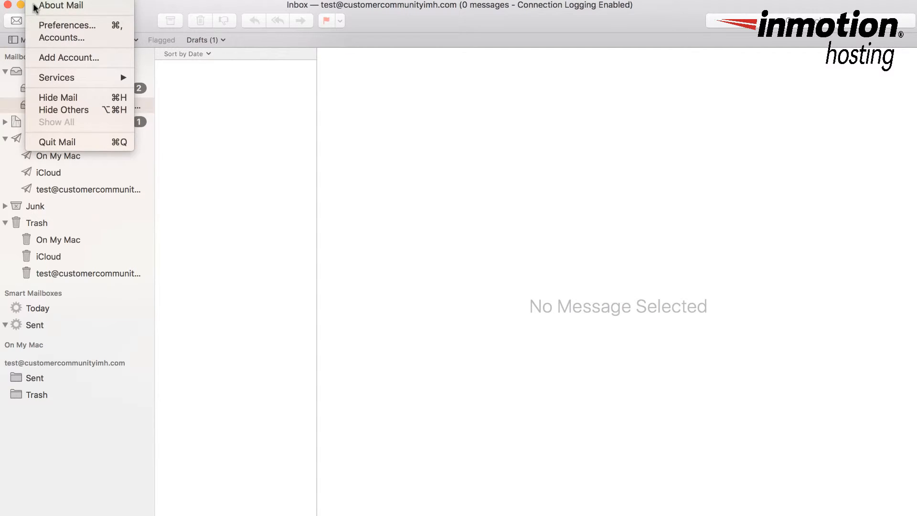
- Open Mail's Accounts preferences and select the new test IMAP account
click(60, 37)
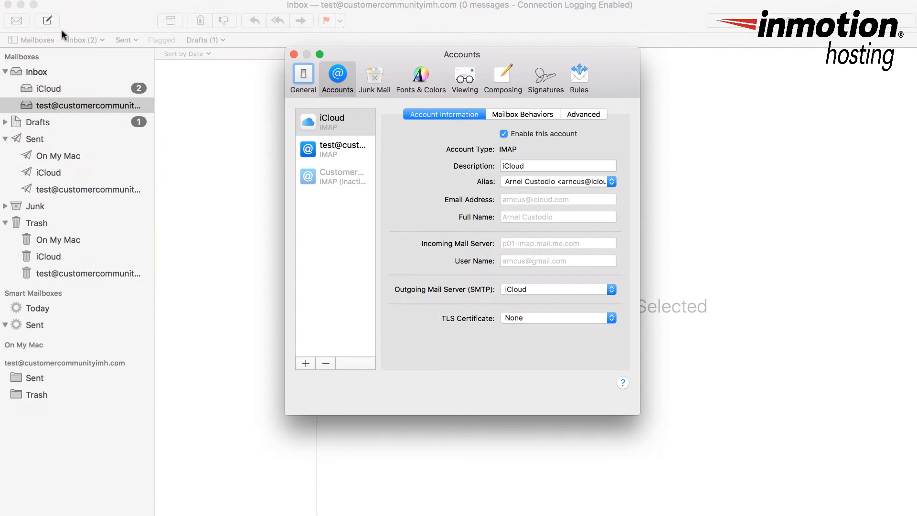
mouse_move(366, 143)
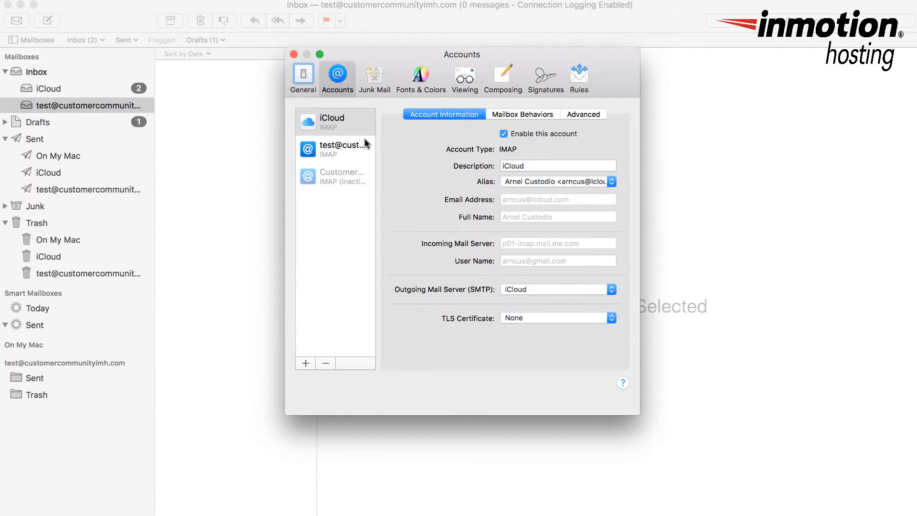
mouse_move(540, 148)
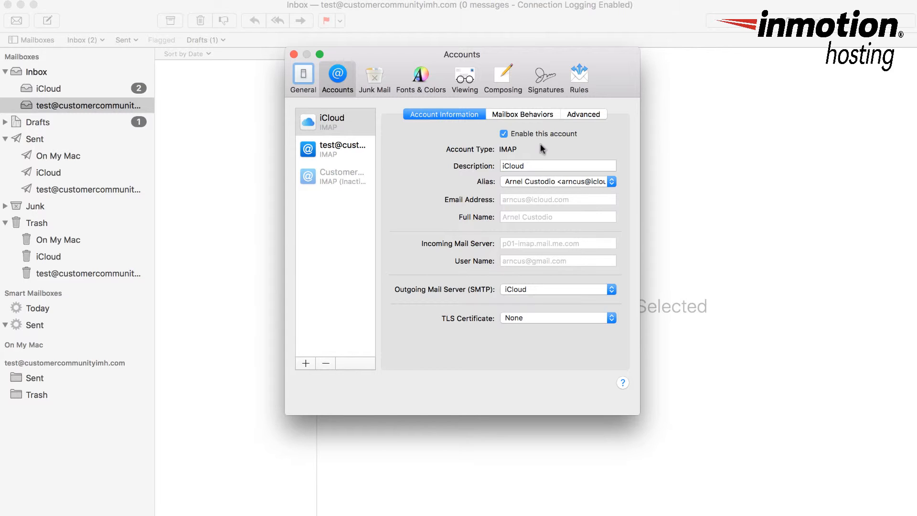
mouse_move(523, 120)
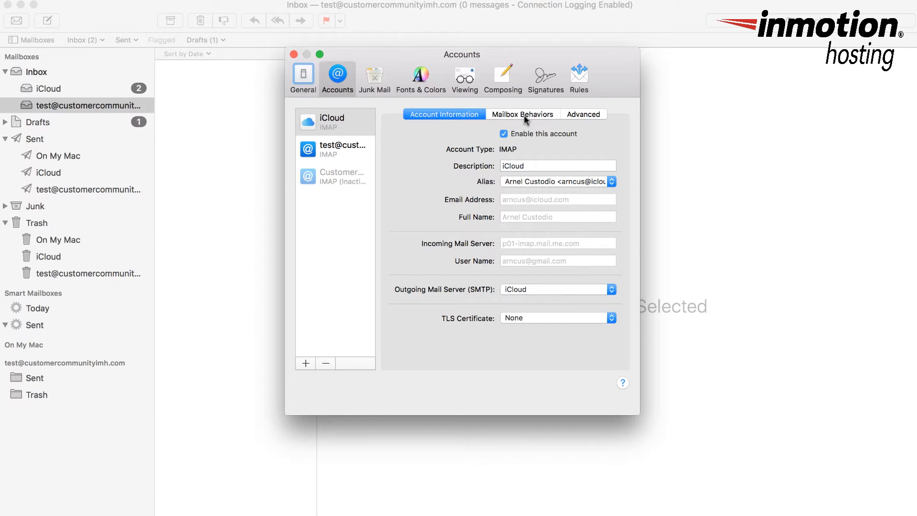
click(334, 149)
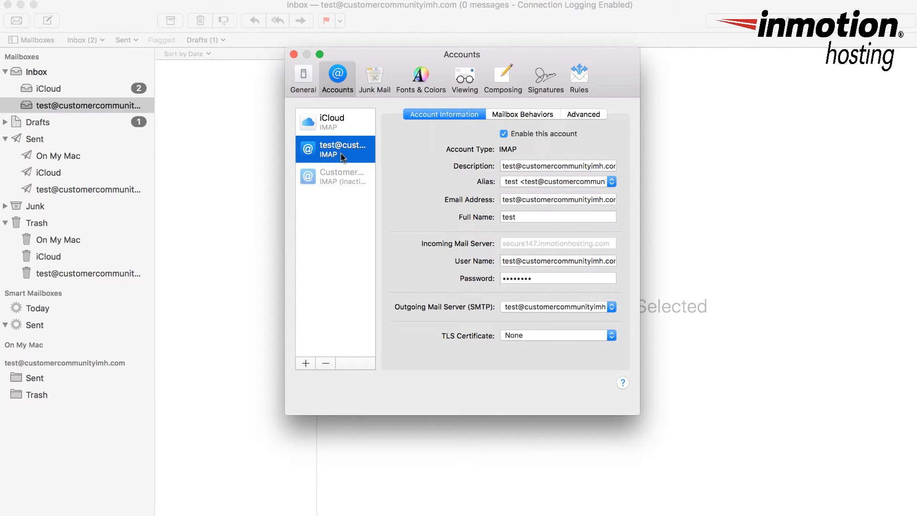
mouse_move(440, 320)
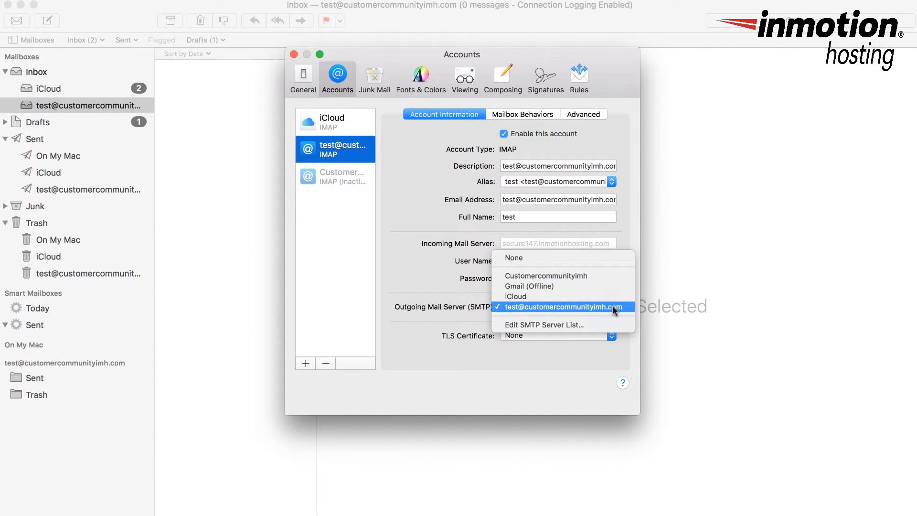
mouse_move(560, 331)
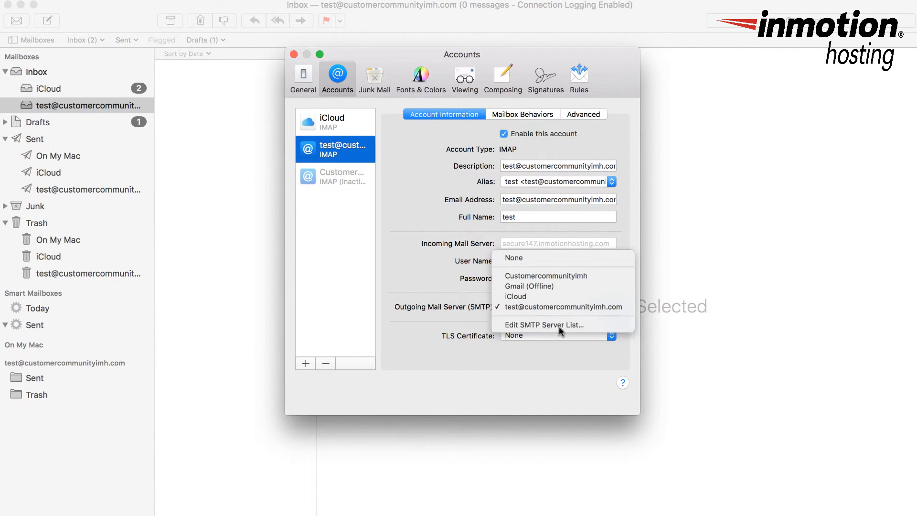
- Show the outgoing server list with secure147.inmotionhosting.com used by the new account
click(544, 325)
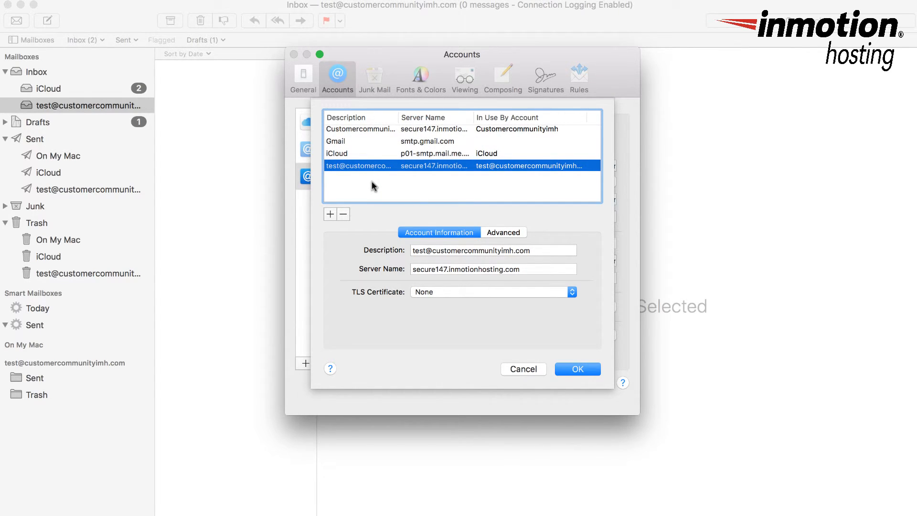
click(502, 232)
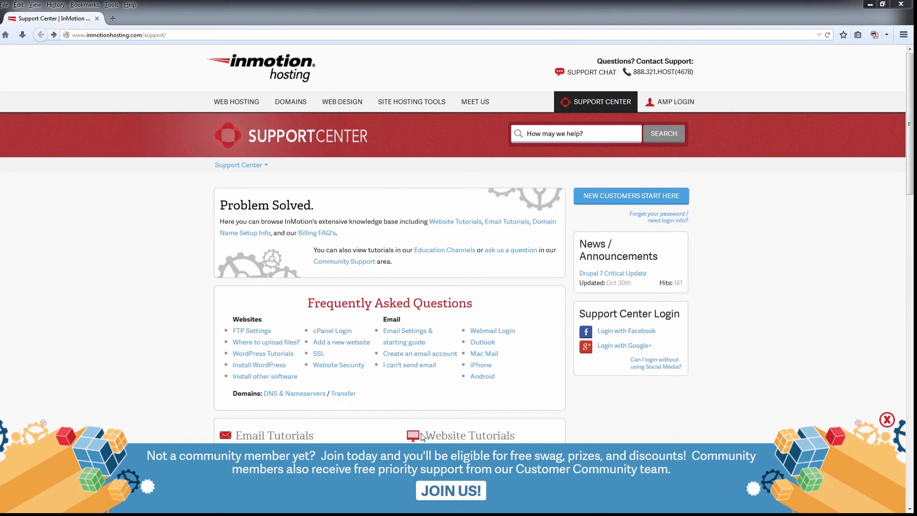
- Go from the InMotion Support Center page to the Google Accounts sign-in page
click(624, 345)
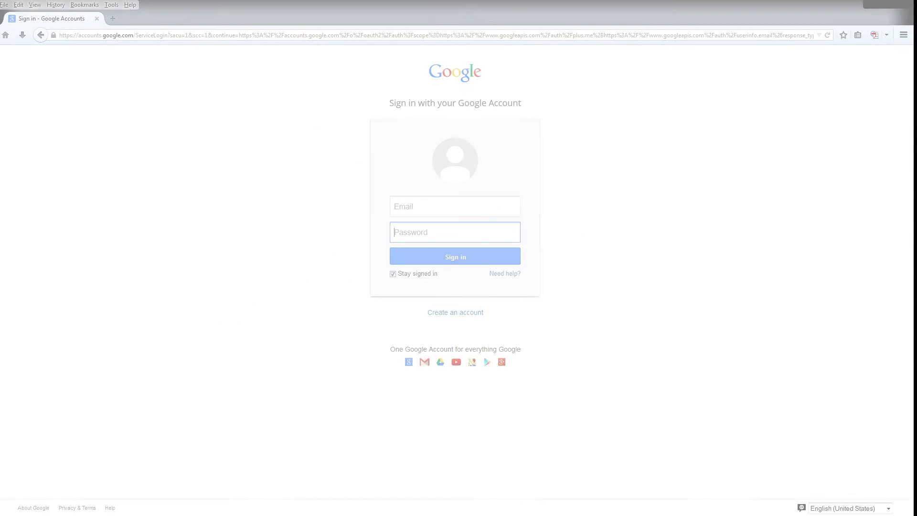